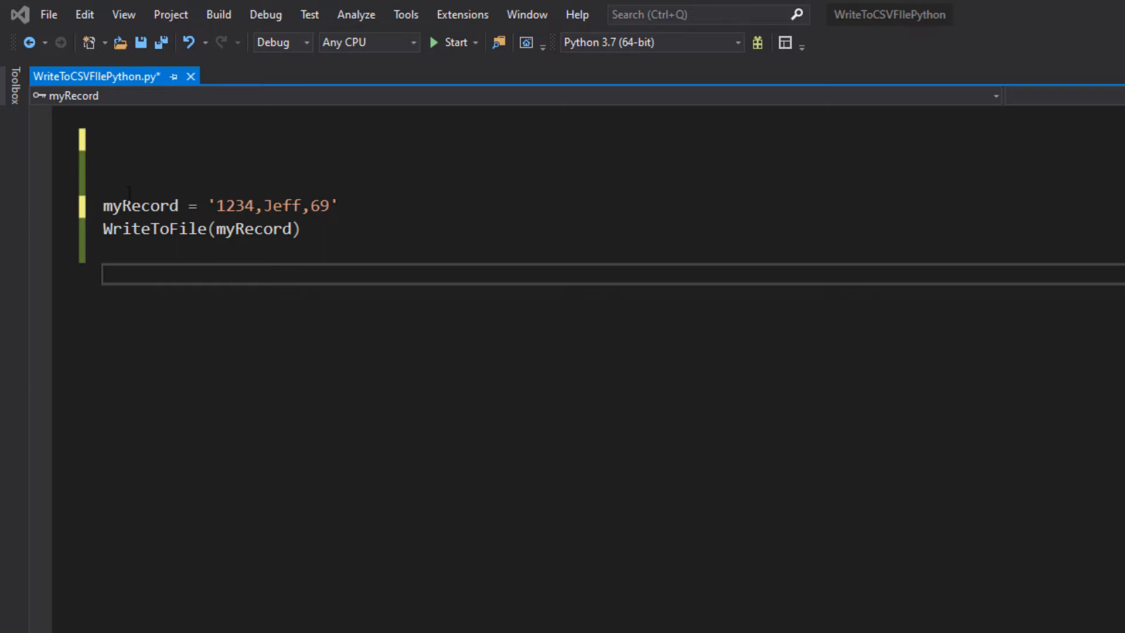
Step: Review the myRecord variable and the WriteToFile(myRecord) call in the saved script
double_click(140, 206)
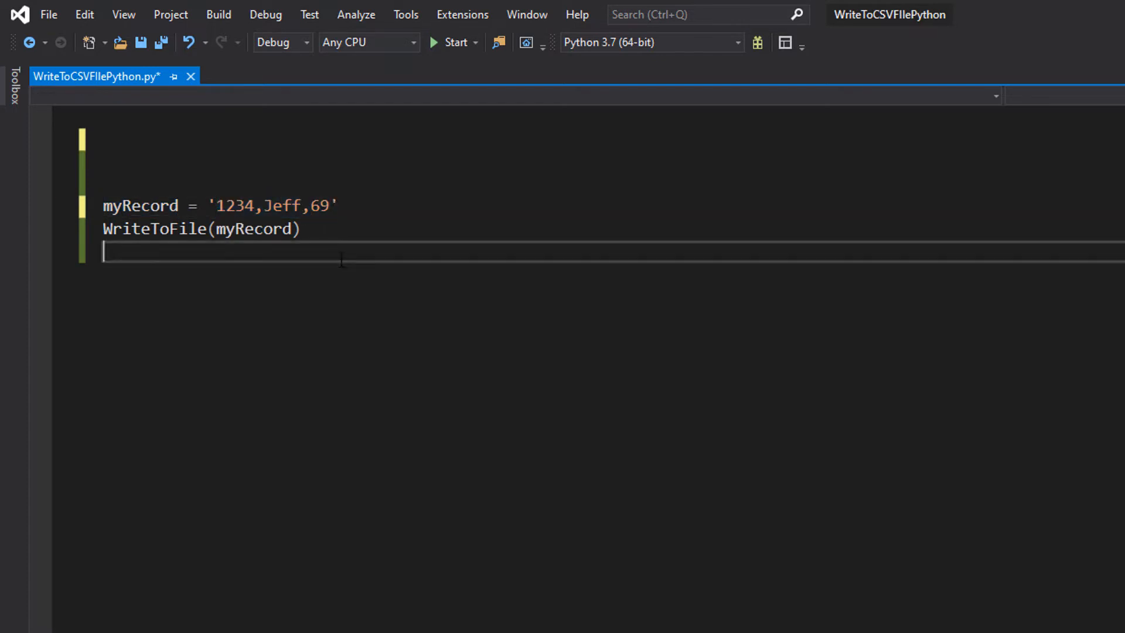
mouse_move(243, 229)
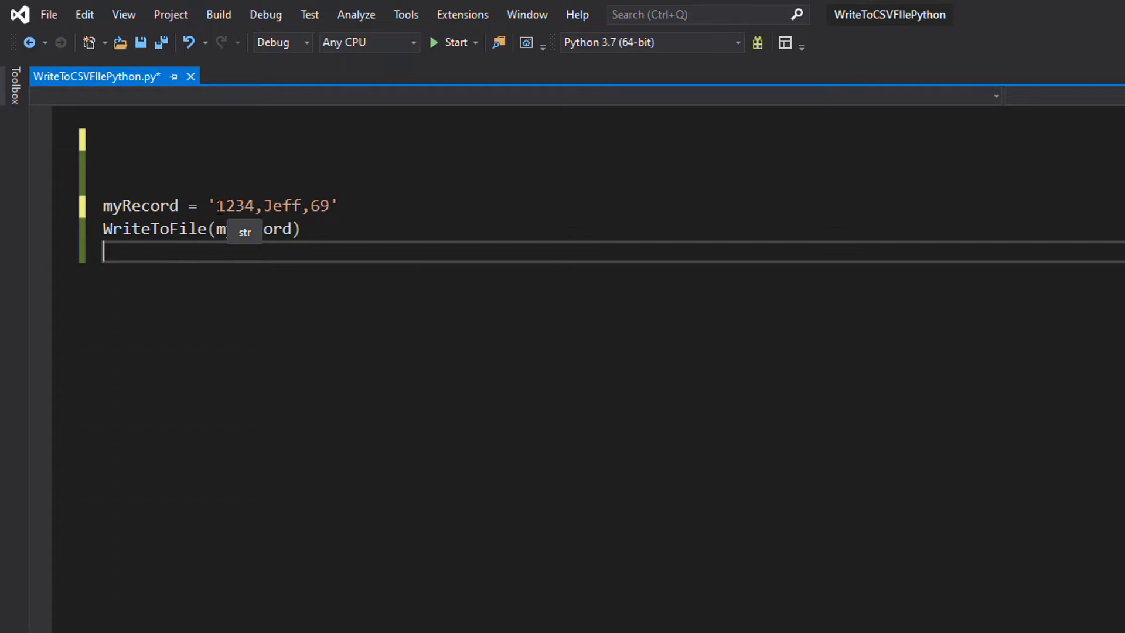
double_click(279, 205)
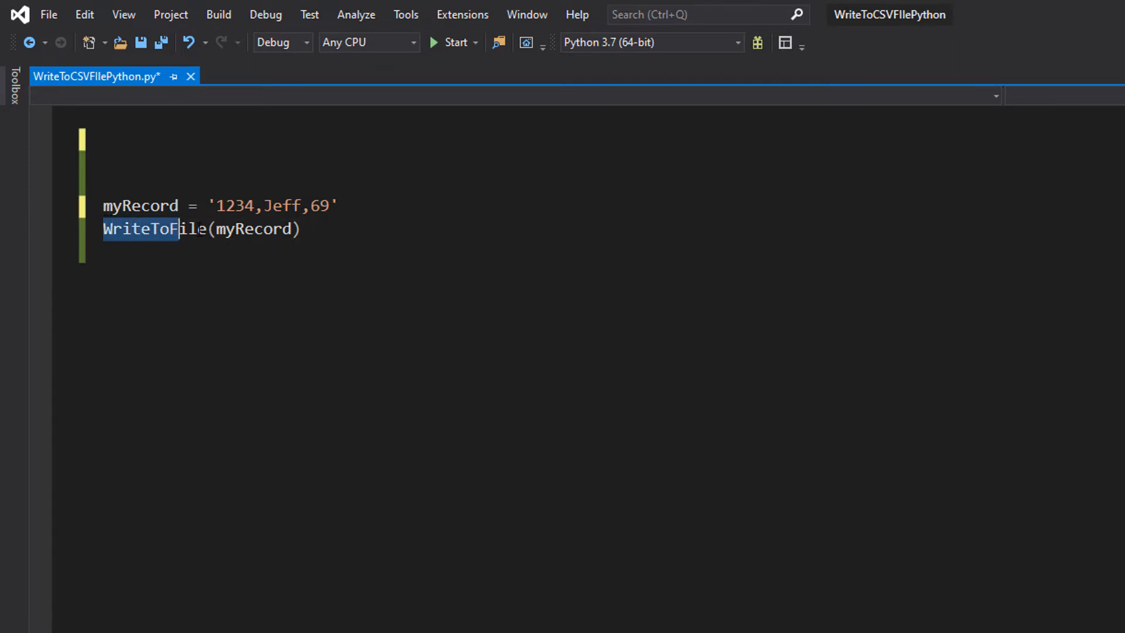
double_click(253, 229)
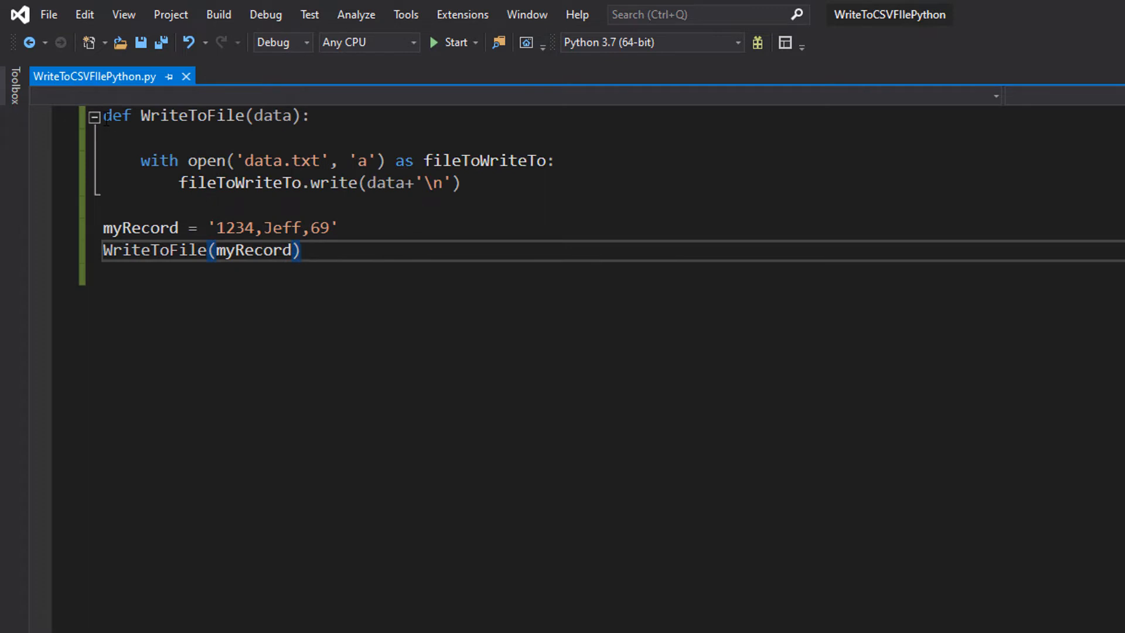
double_click(192, 115)
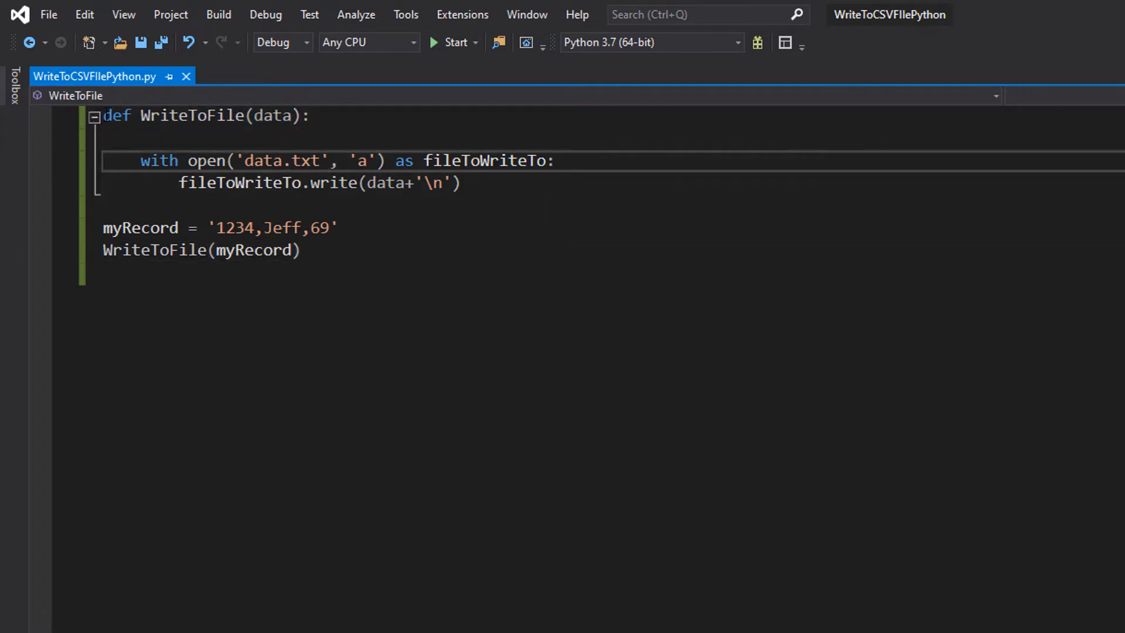
double_click(191, 115)
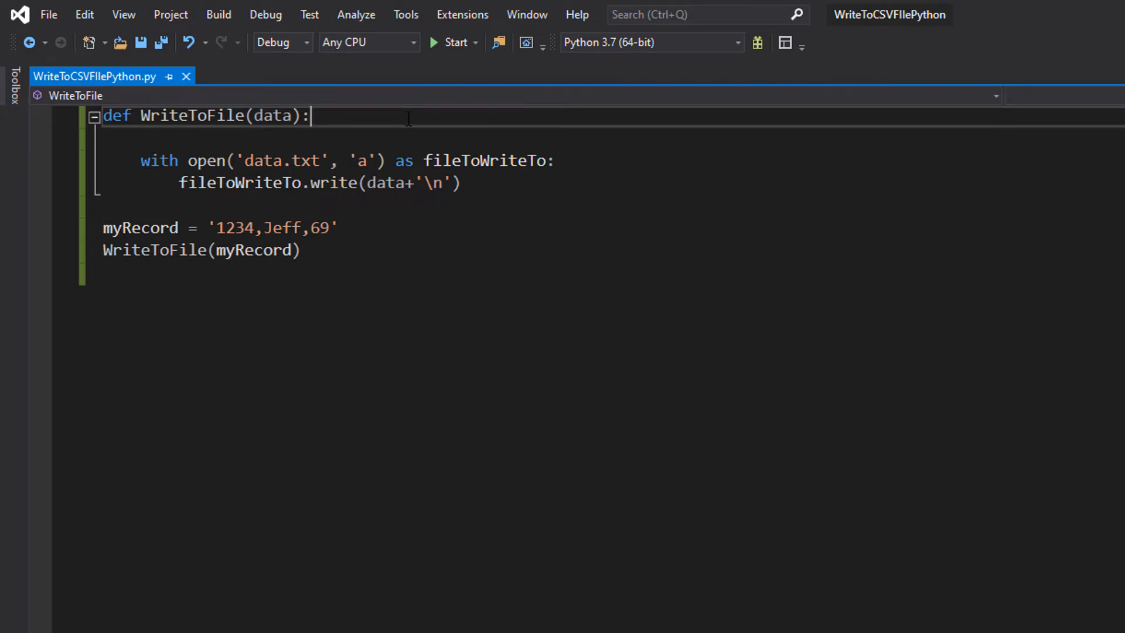
double_click(159, 160)
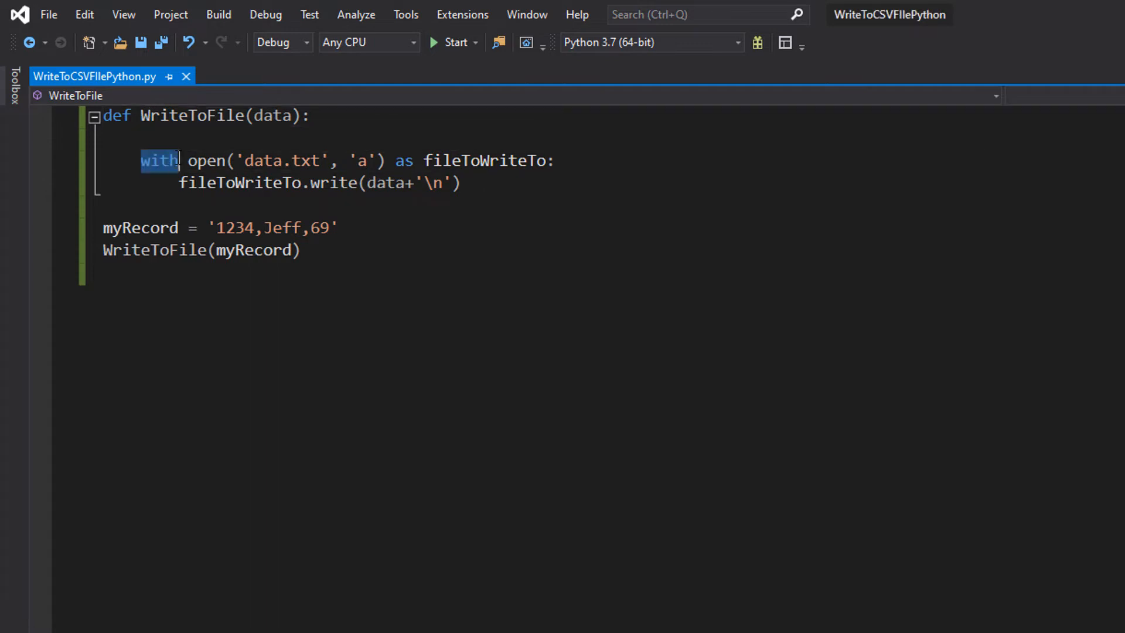
double_click(281, 161)
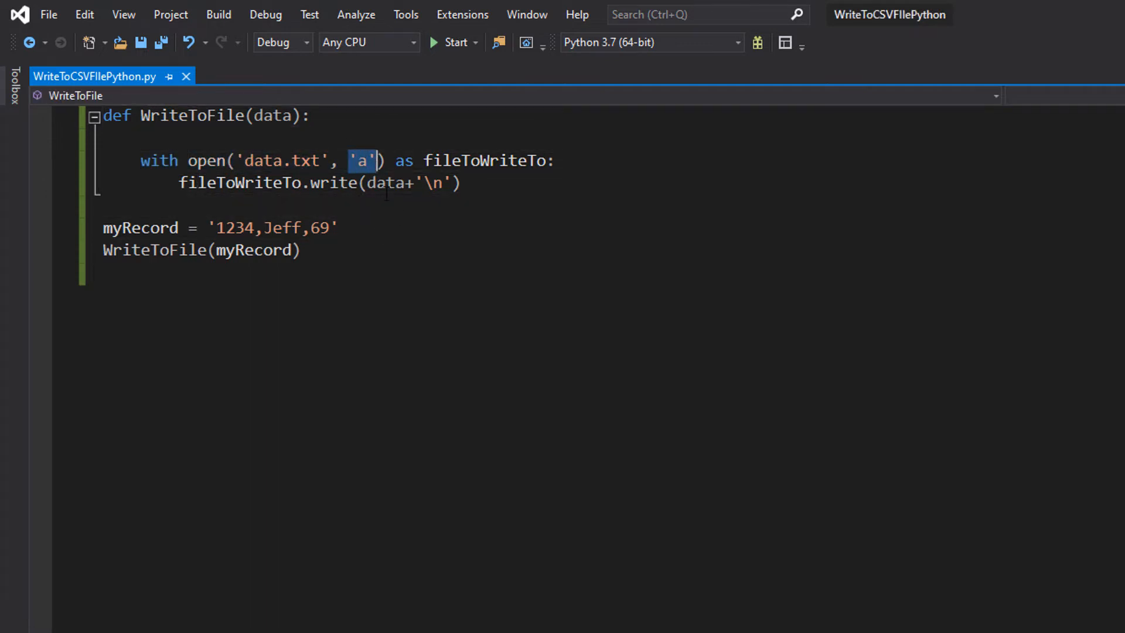
drag(385, 161, 555, 160)
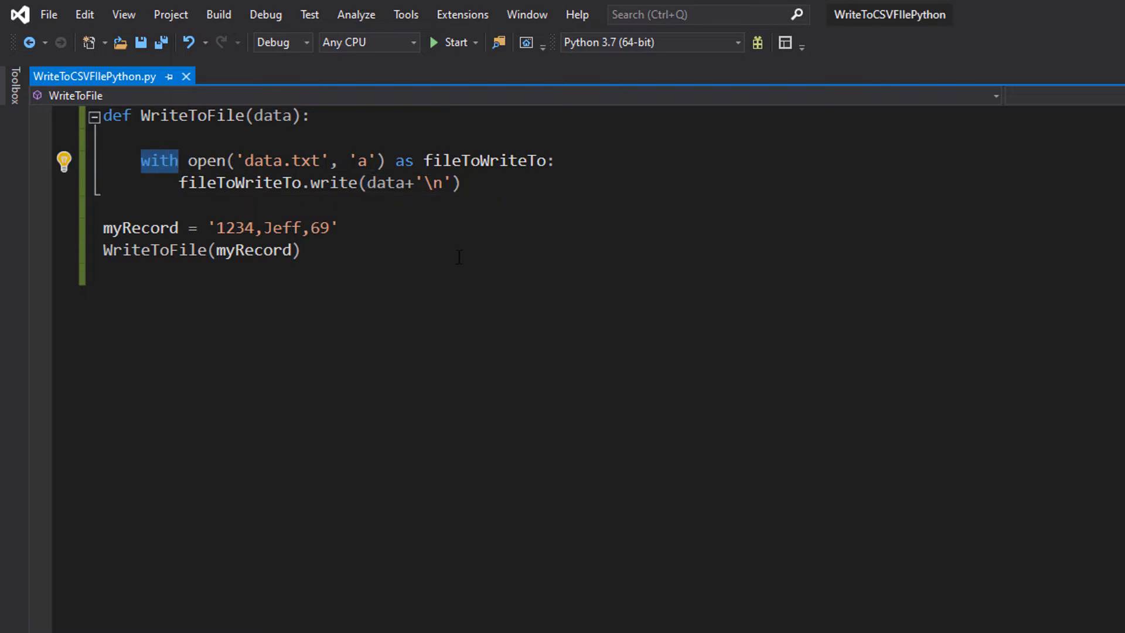
mouse_move(460, 259)
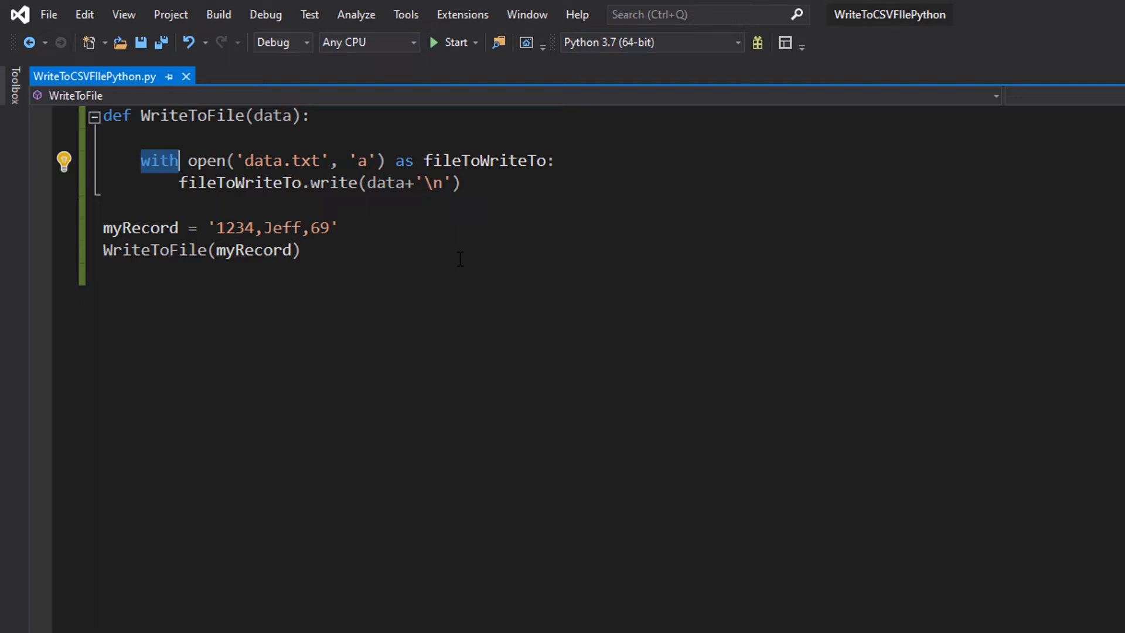
mouse_move(194, 161)
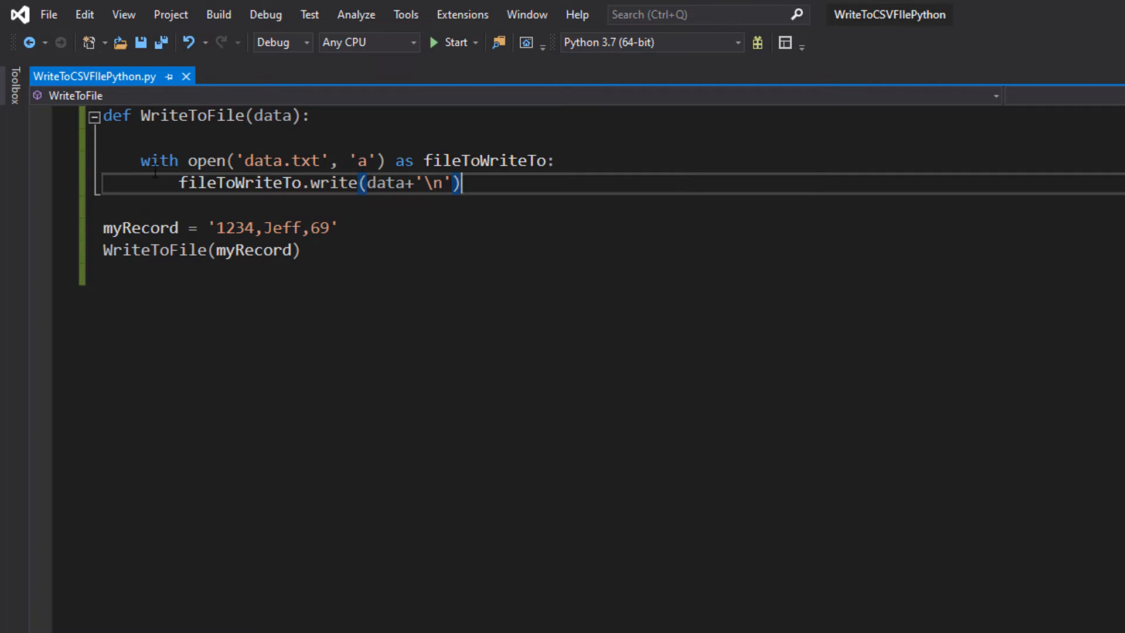
drag(140, 161, 462, 183)
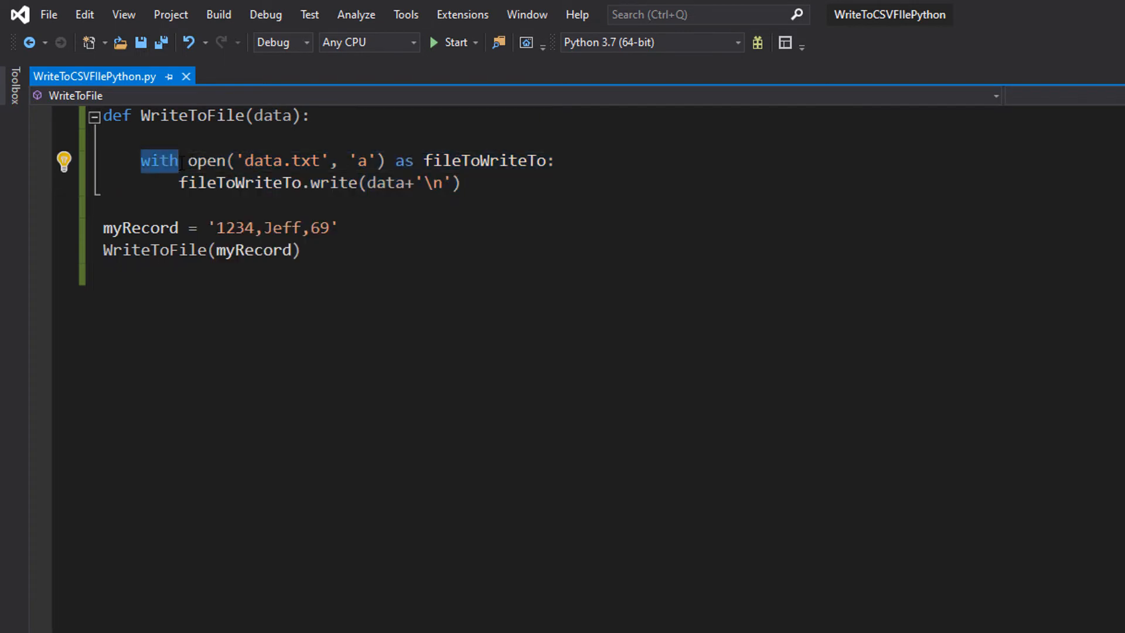
drag(142, 160, 463, 183)
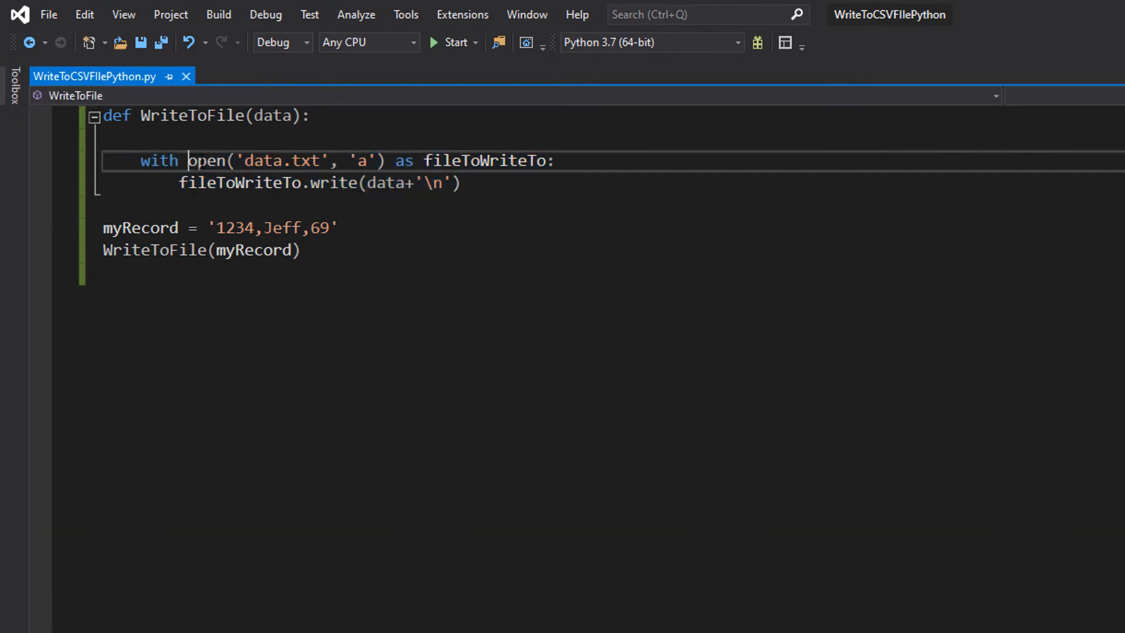
Step: Review the open('data.txt') call and the data argument written by WriteToFile
double_click(209, 161)
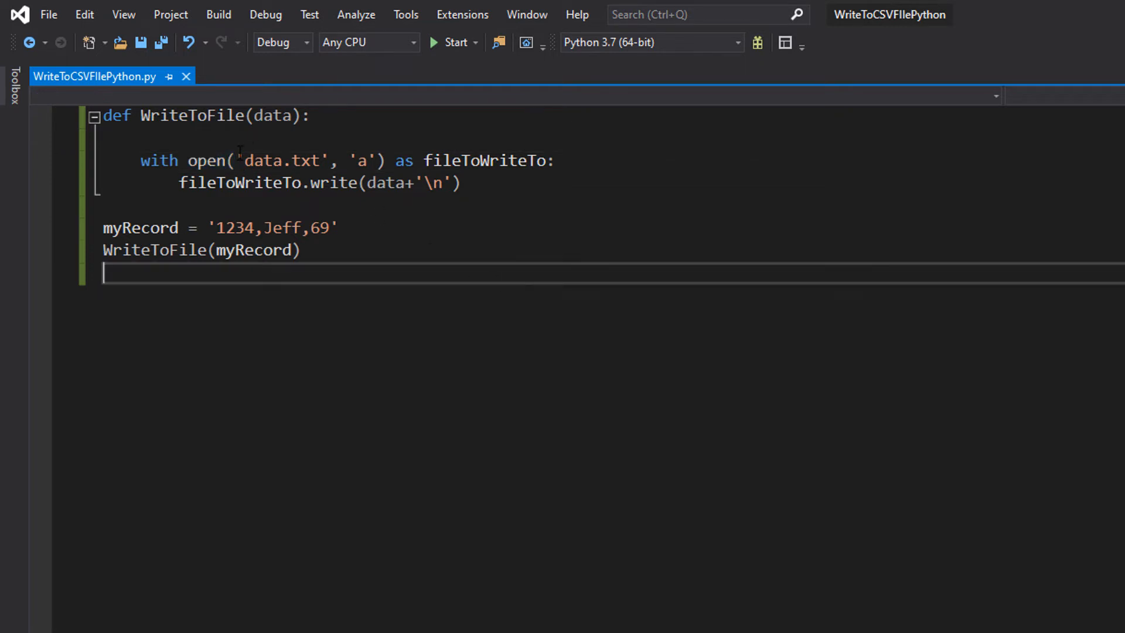
double_click(281, 161)
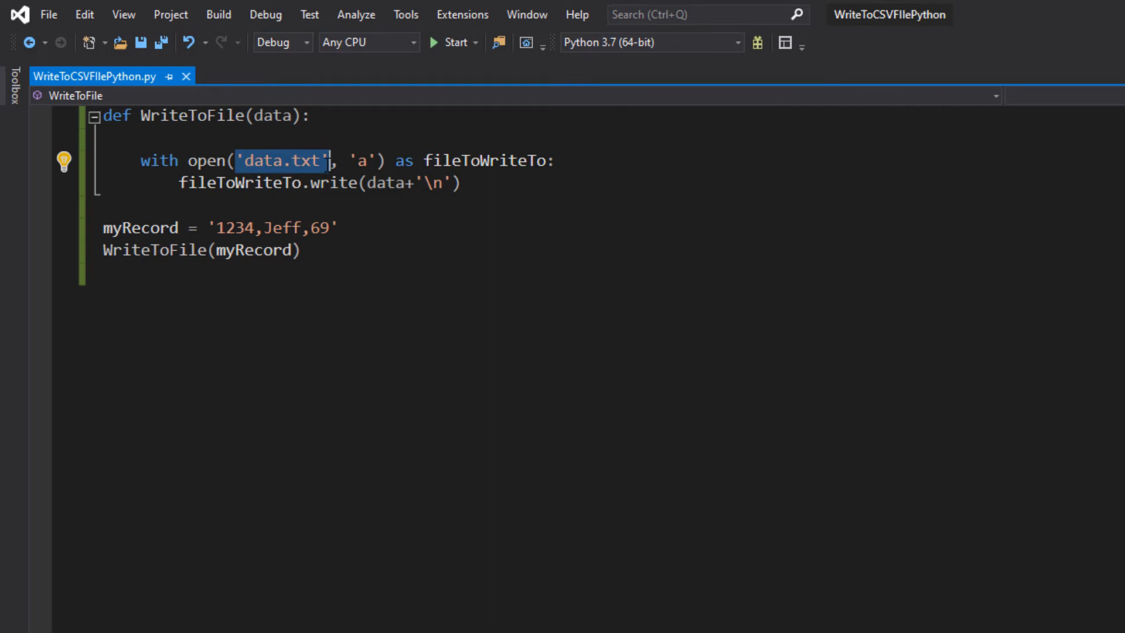
mouse_move(328, 182)
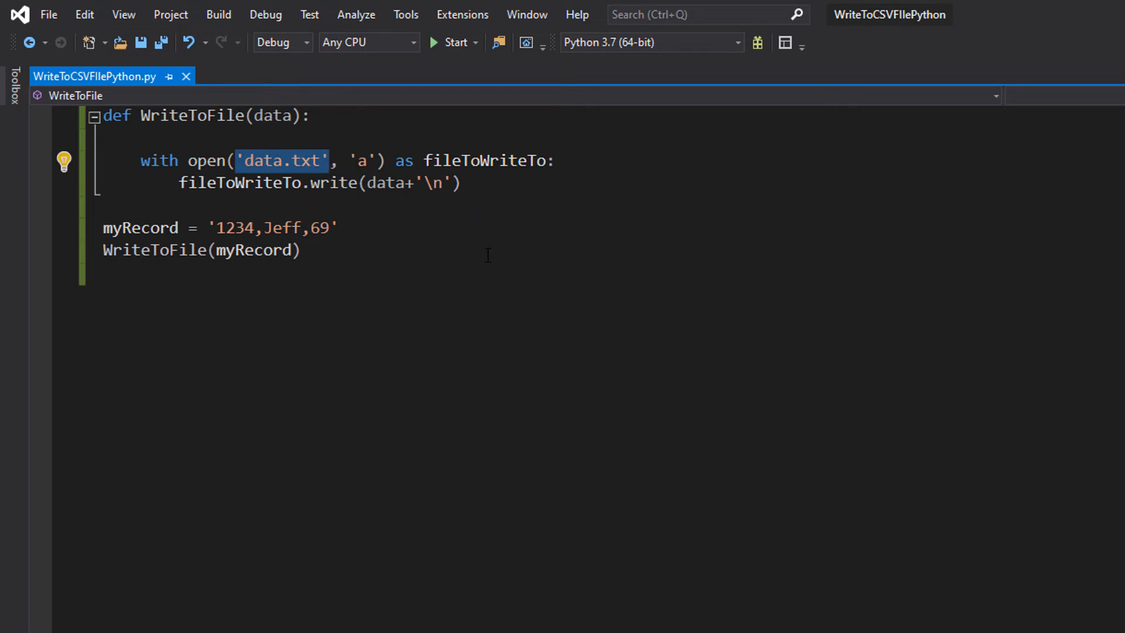
mouse_move(456, 218)
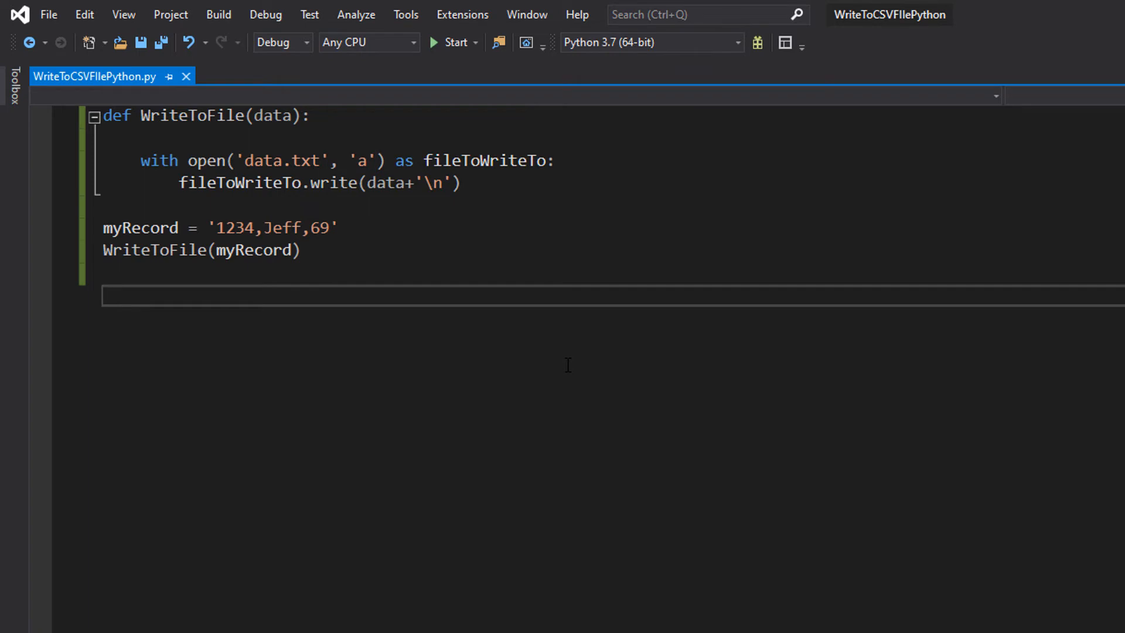
mouse_move(596, 363)
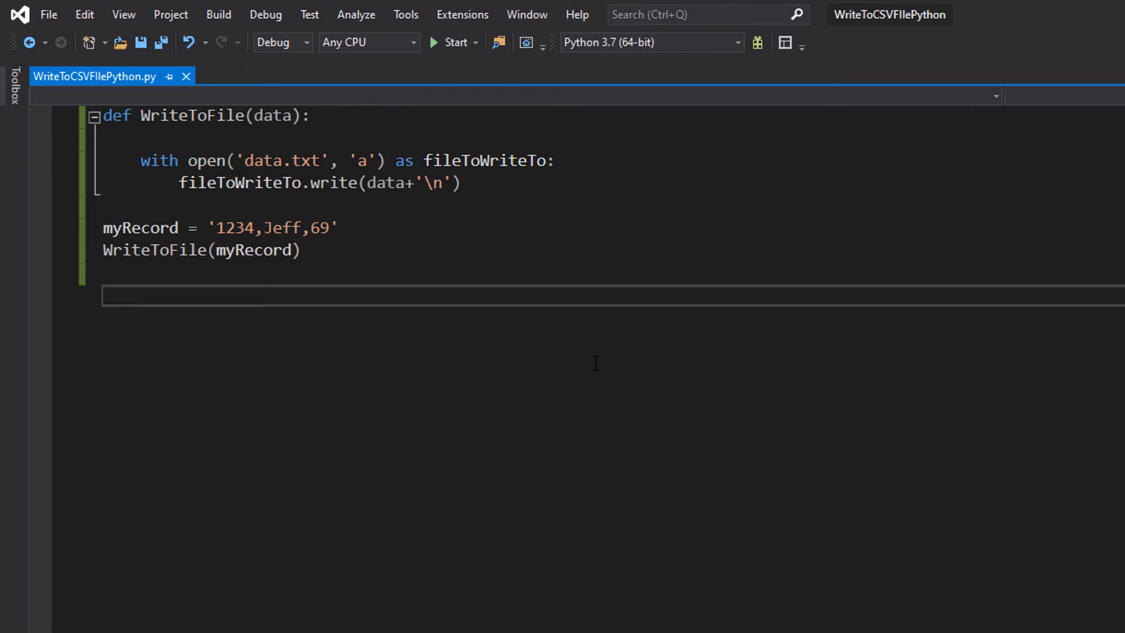
click(105, 297)
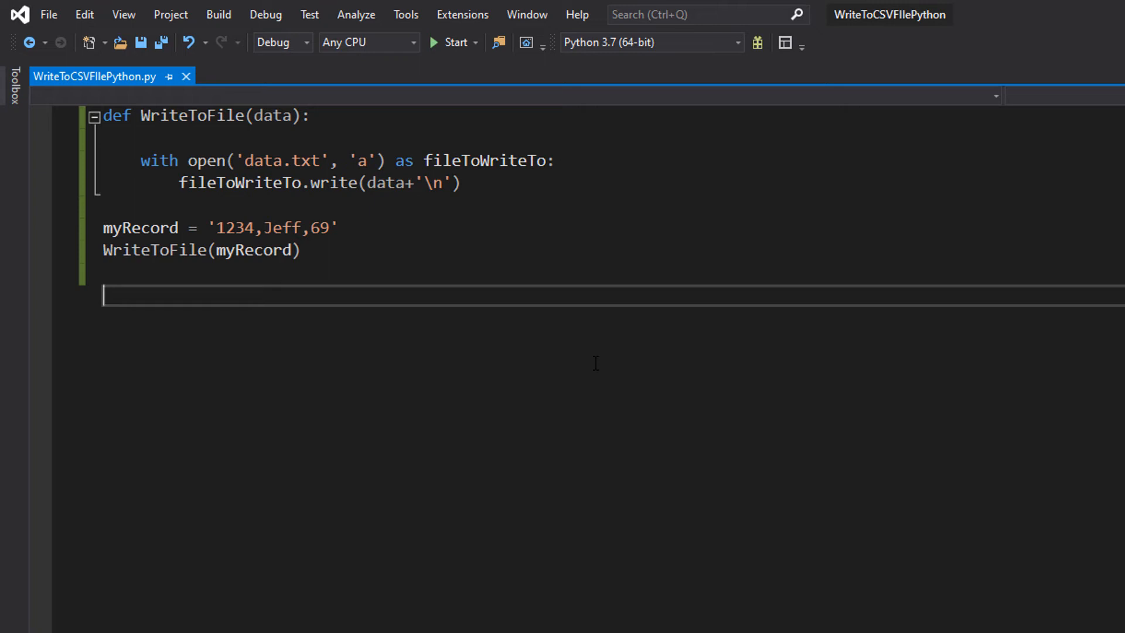
mouse_move(551, 372)
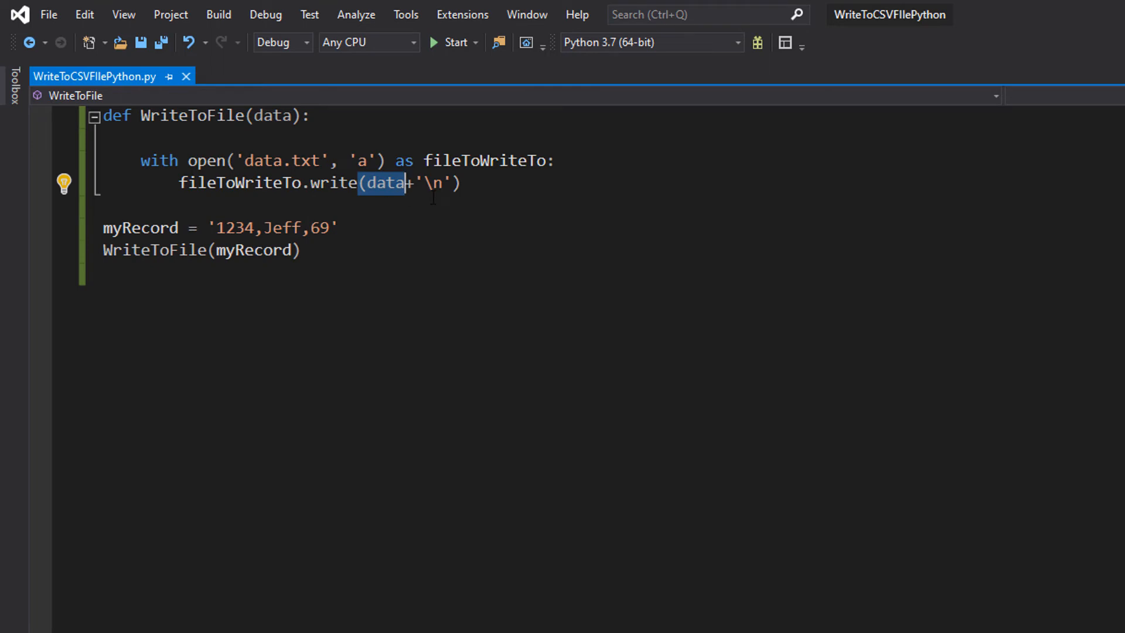
drag(405, 182, 450, 183)
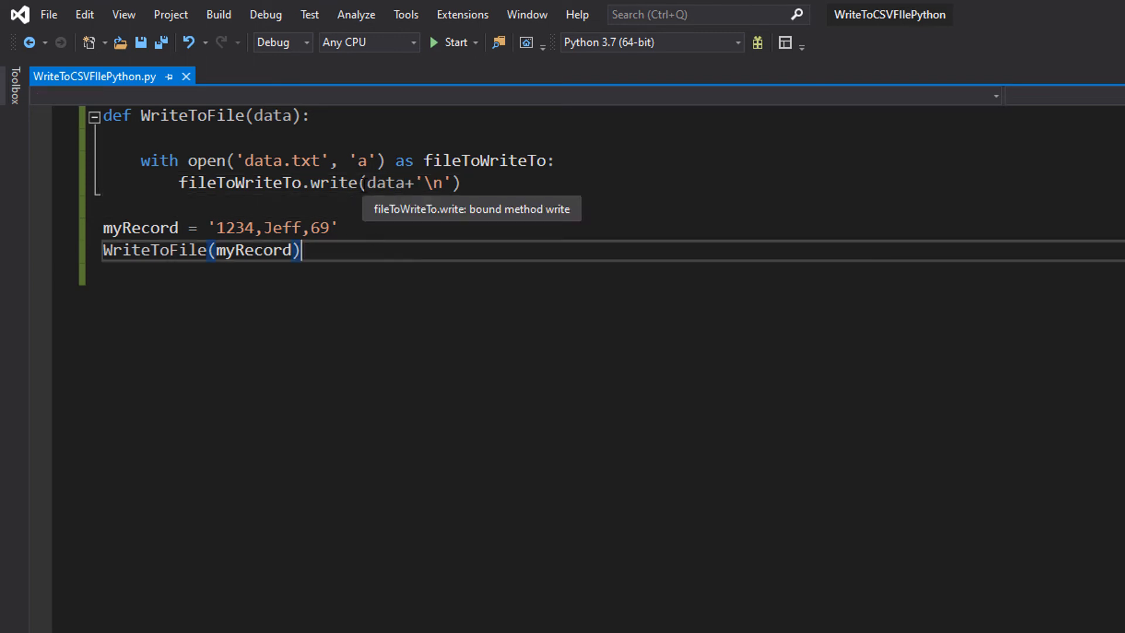
mouse_move(509, 252)
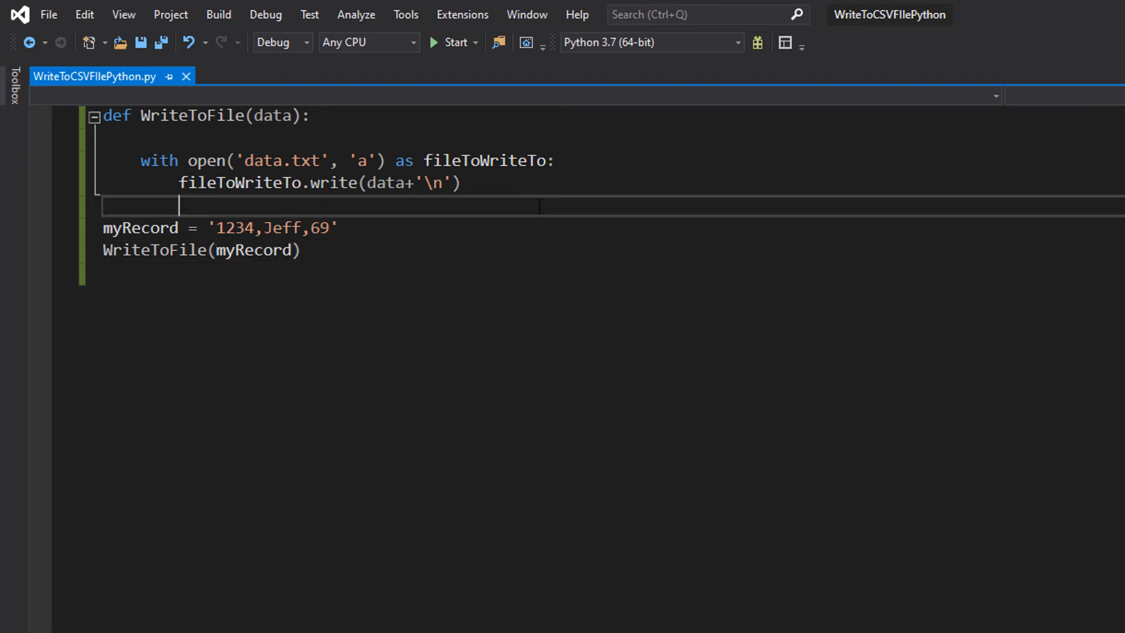
mouse_move(543, 204)
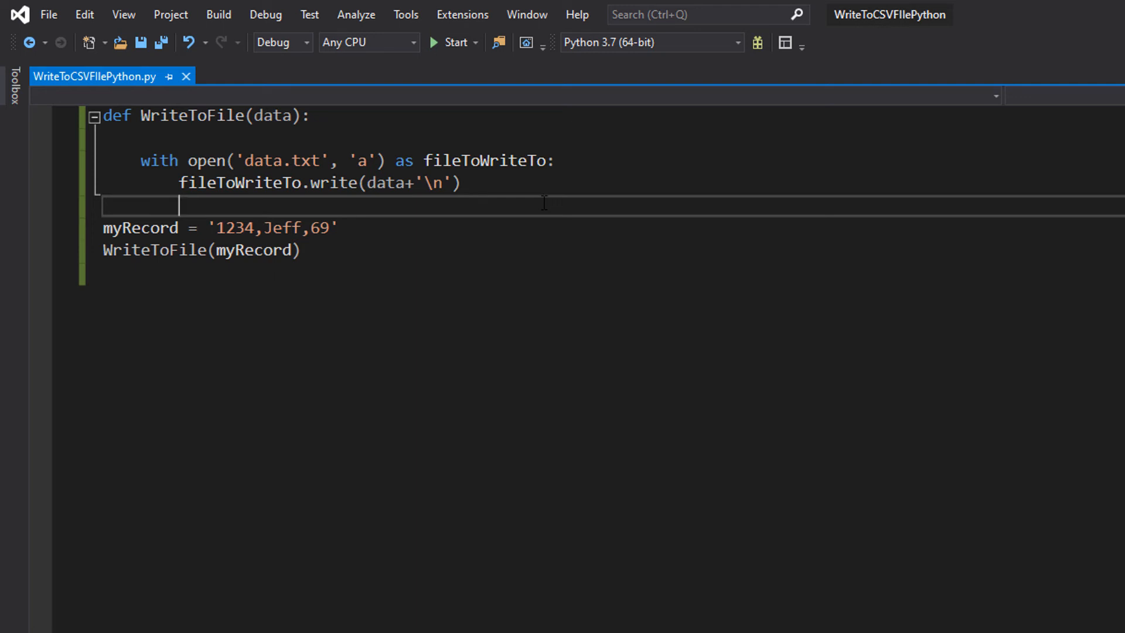
Step: Run the script to write the record, noting the output file data.txt
click(447, 42)
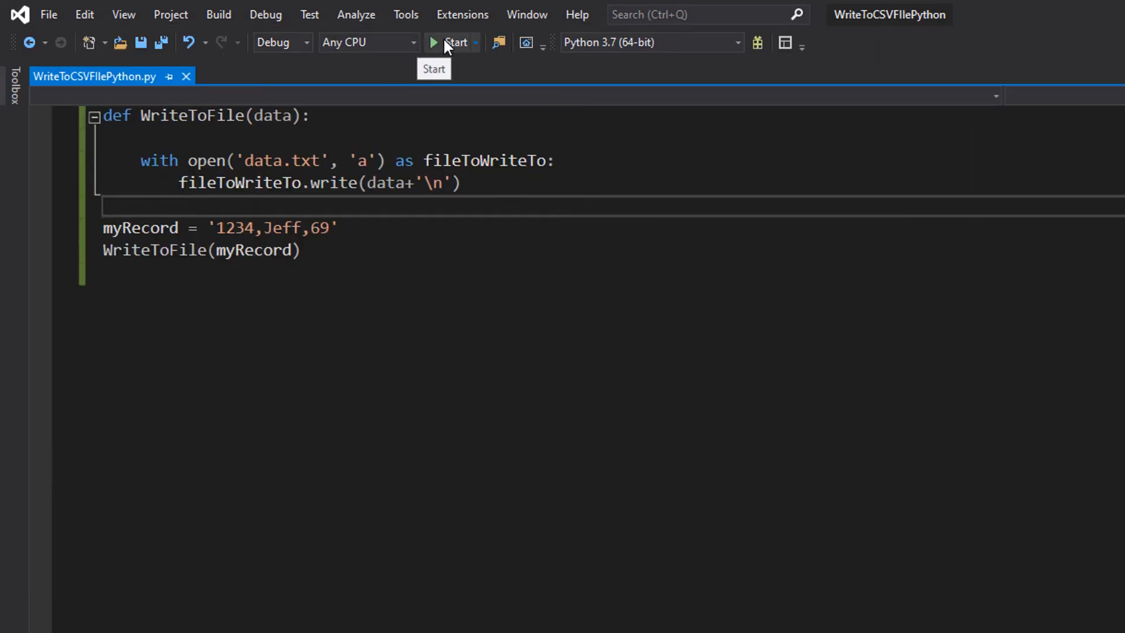
mouse_move(544, 61)
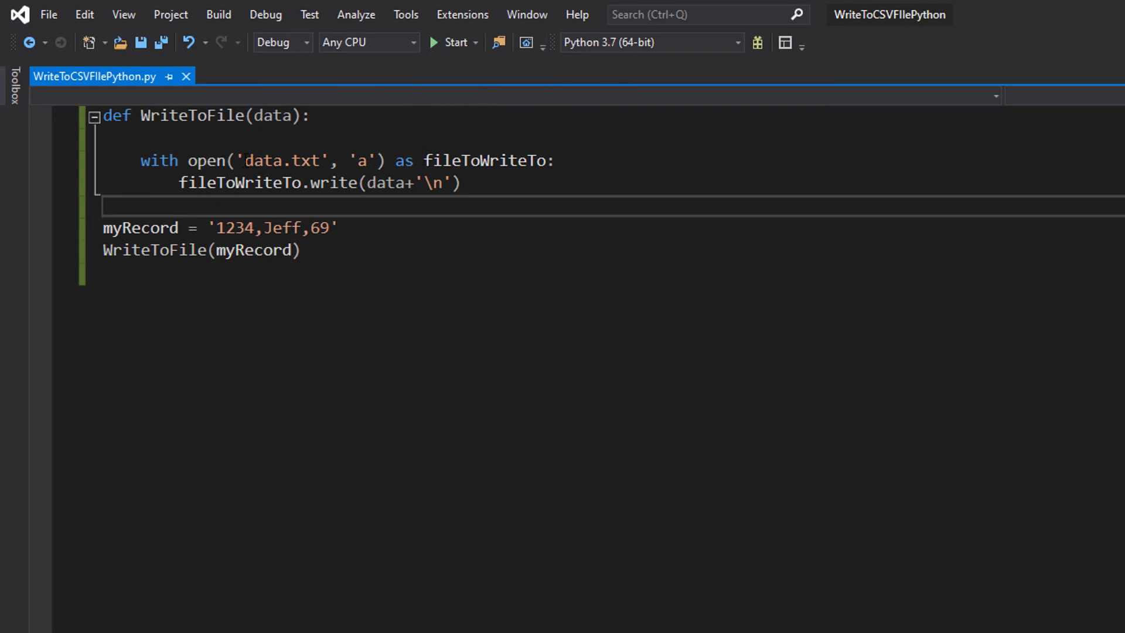
double_click(279, 160)
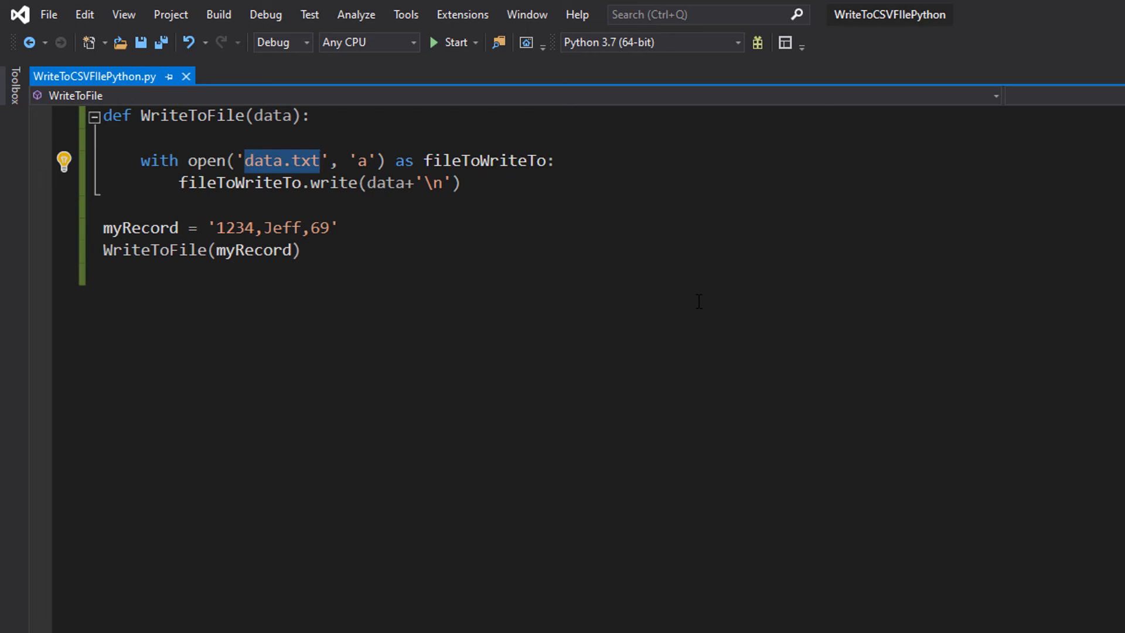
Step: Open the project's folder in File Explorer from Solution Explorer
right_click(942, 159)
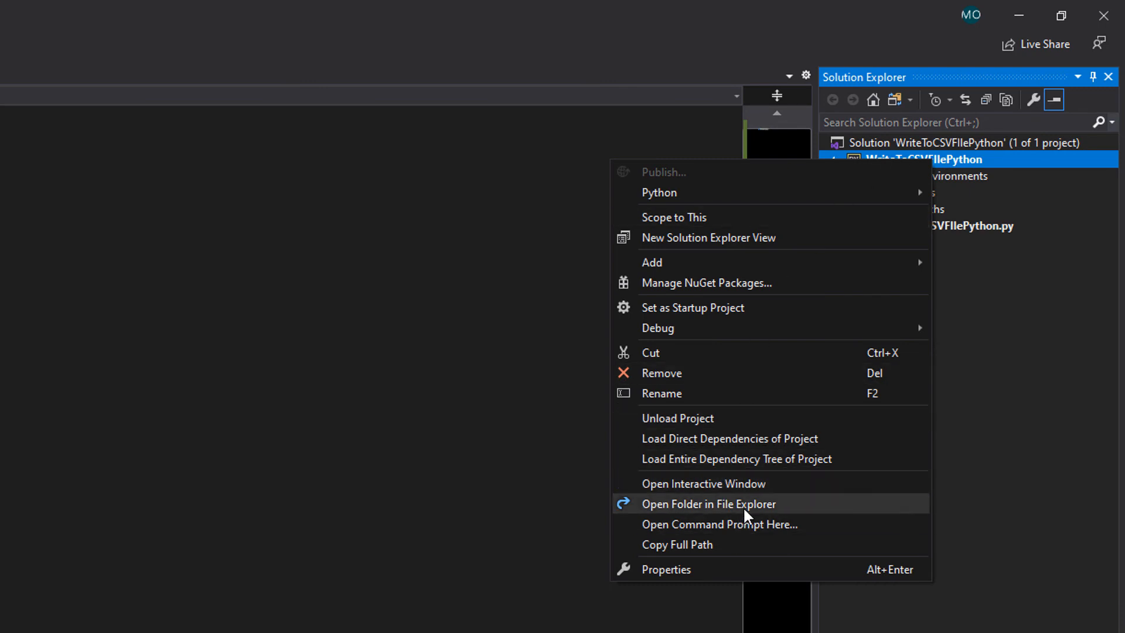
click(709, 504)
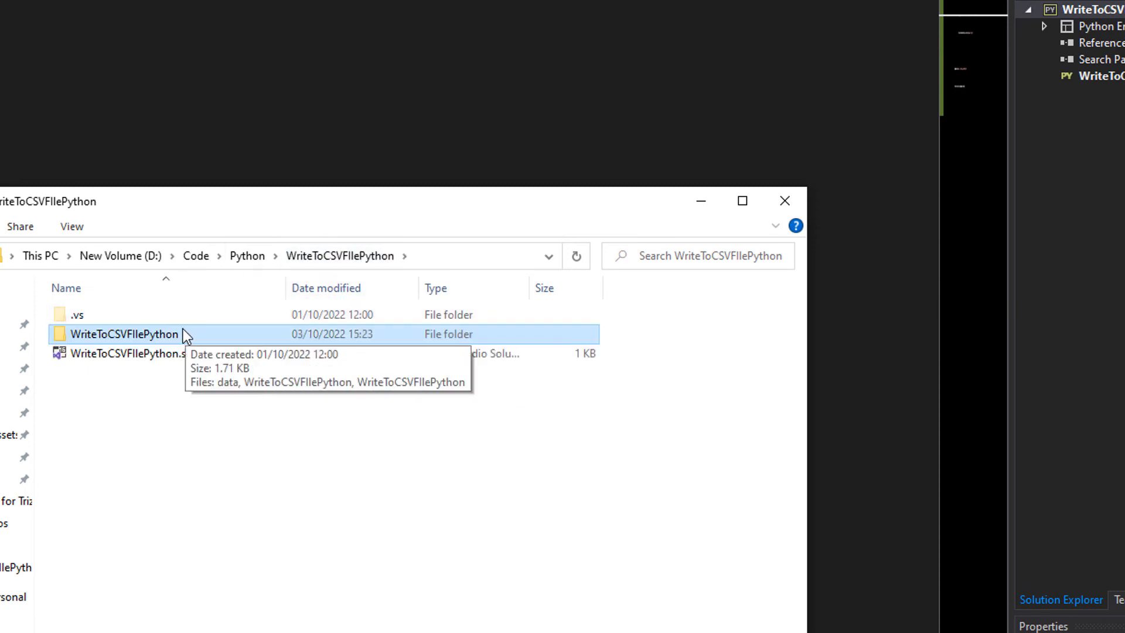
Step: Enter the inner WriteToCSVFIlePython folder and select the data text file
double_click(123, 334)
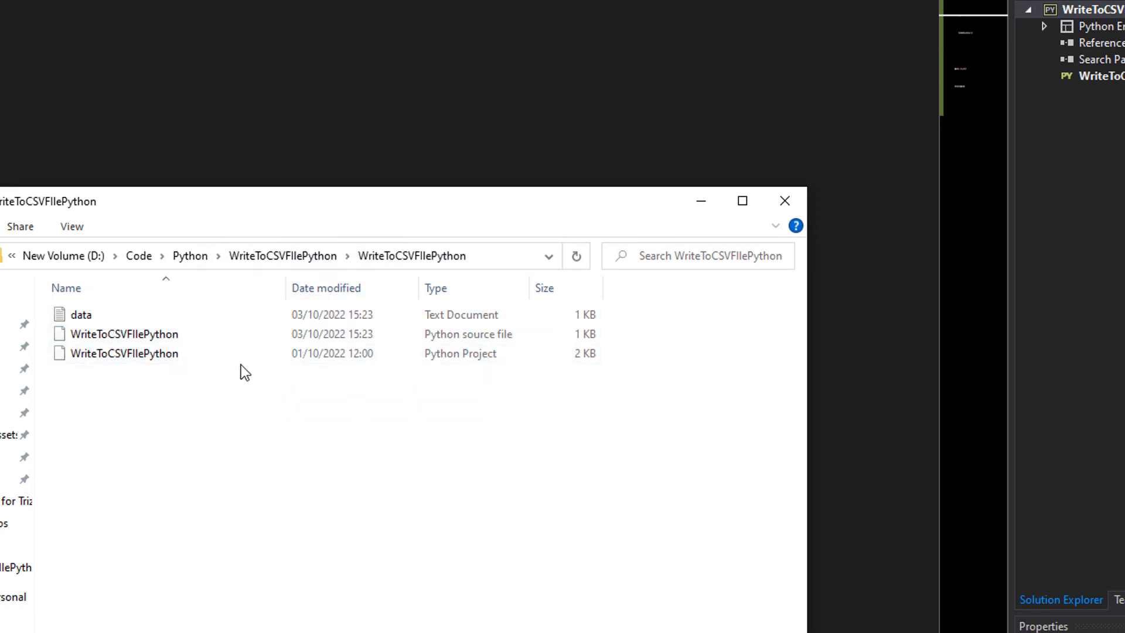
click(125, 334)
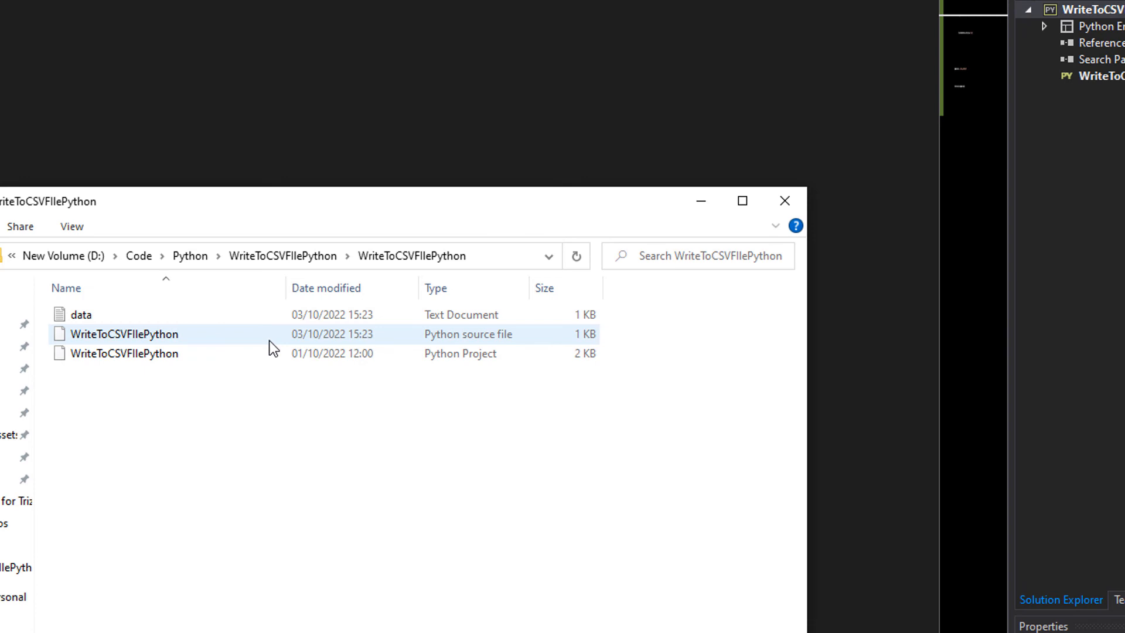
click(79, 314)
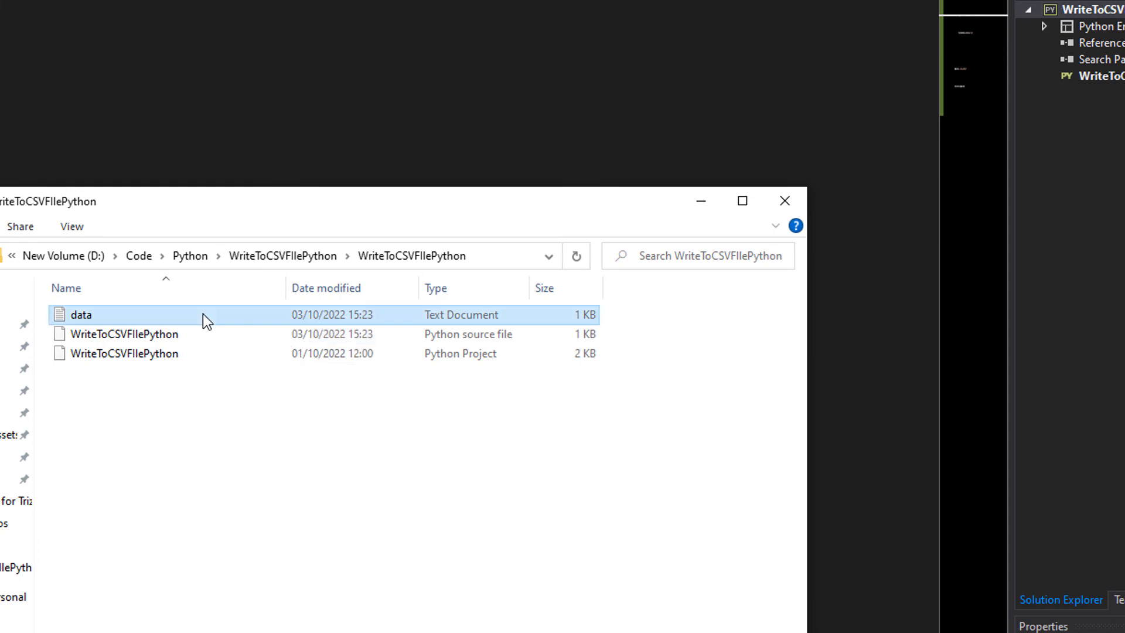
Step: View data.txt in Notepad, confirming it holds 1234,Jeff,69, then close it
double_click(80, 314)
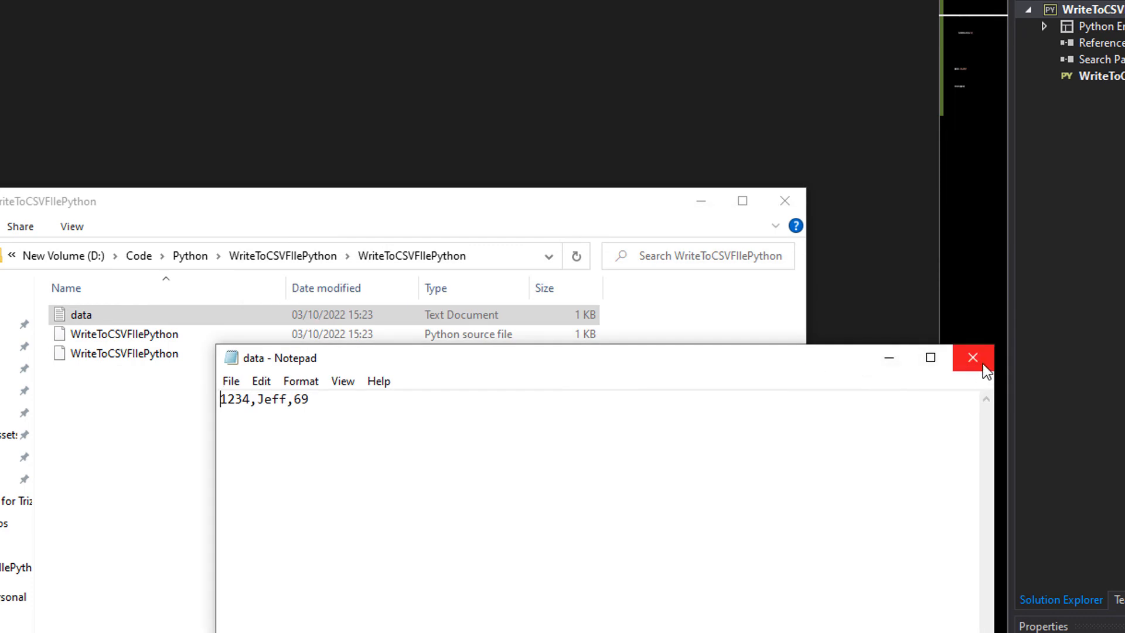
click(973, 357)
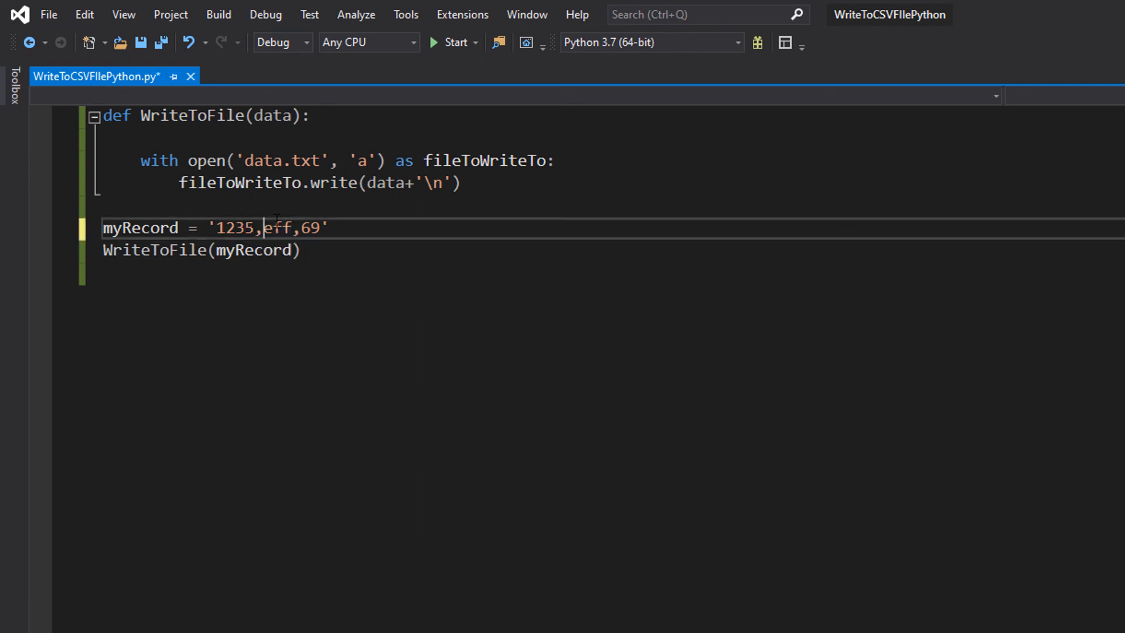
Step: Edit myRecord to read '1235,Geoff,56'
text(G)
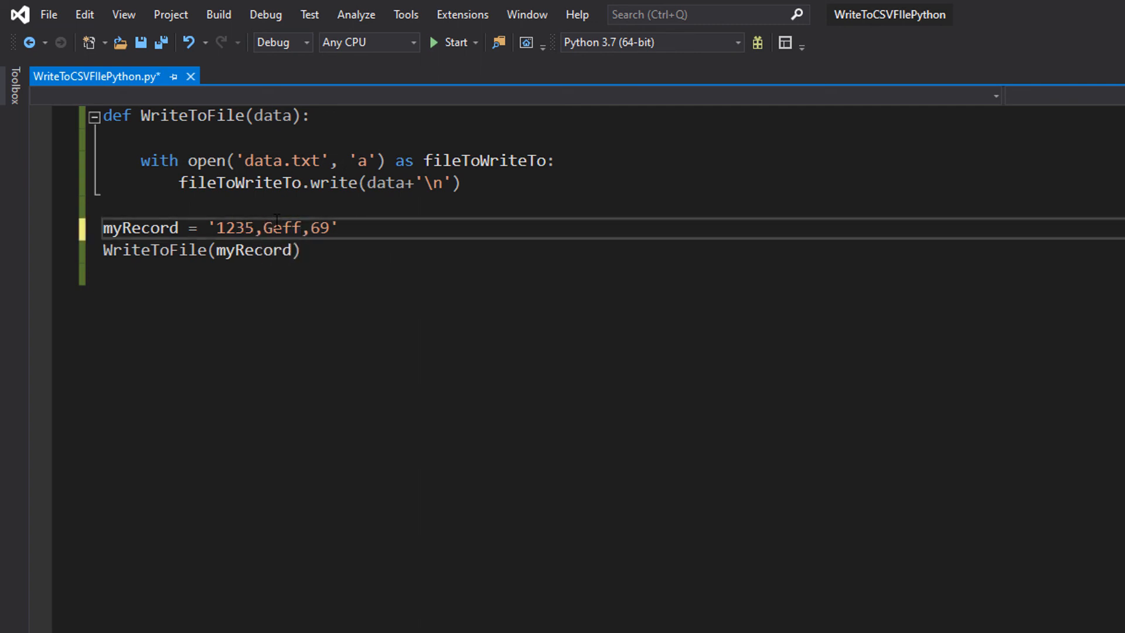
text(o)
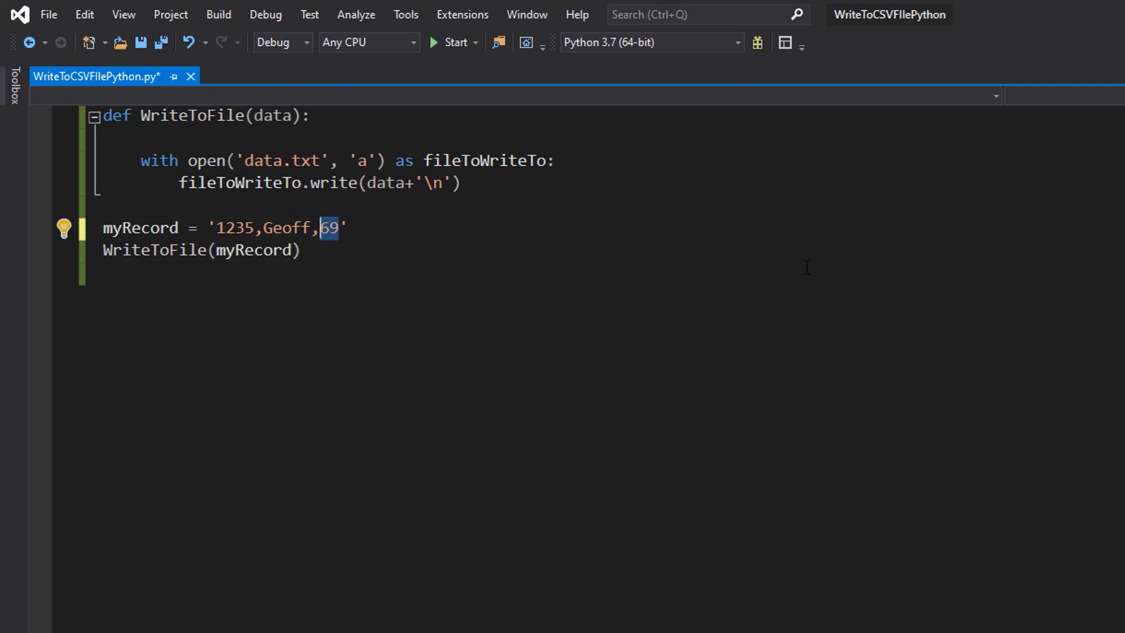
text(56)
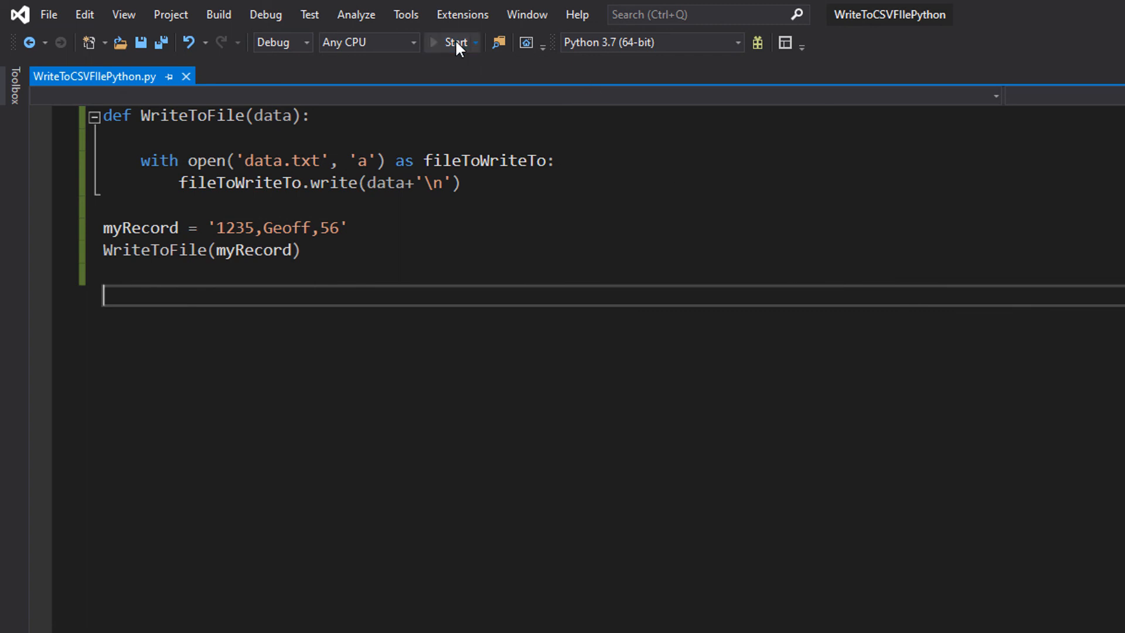
Step: Rerun the script and view data.txt showing 1234,Jeff,69 and 1235,Geoff,56 on separate lines
click(452, 42)
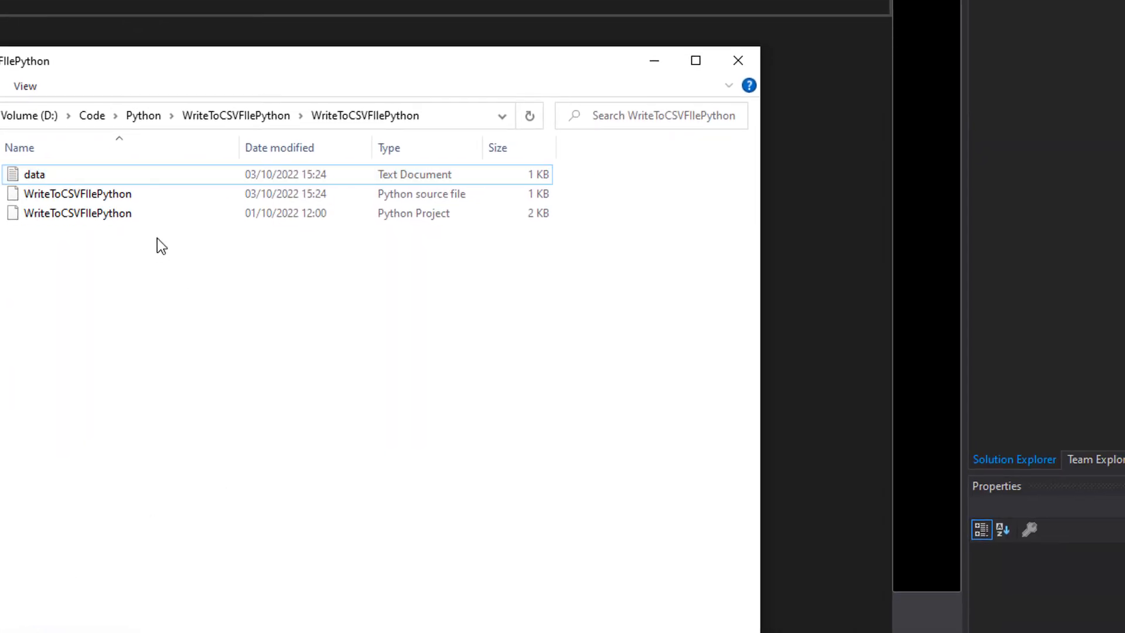
double_click(33, 174)
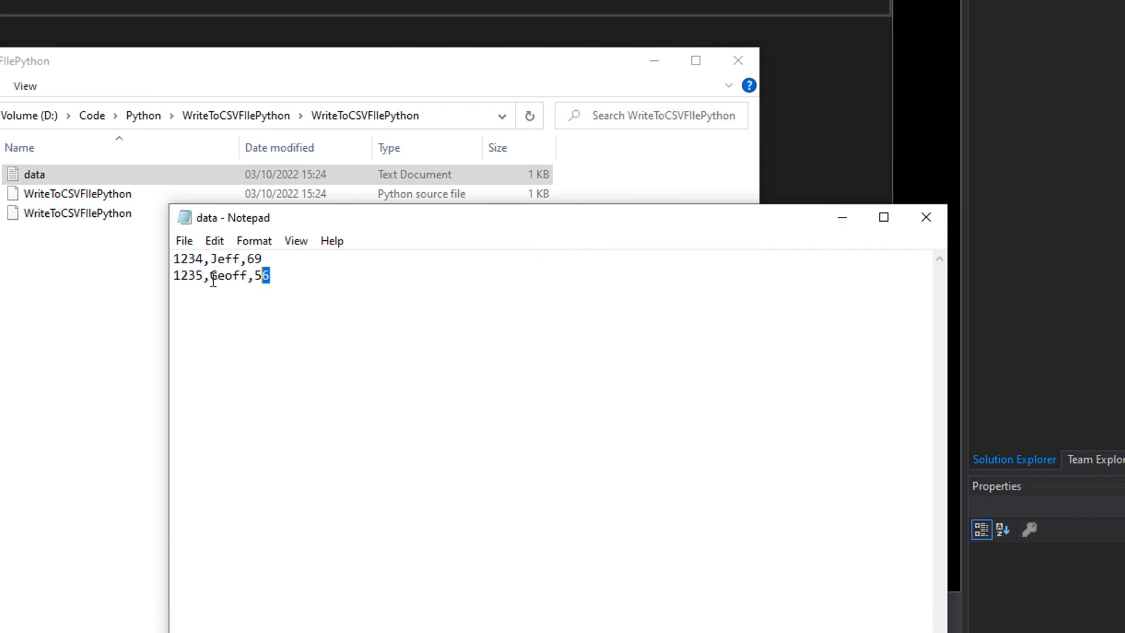